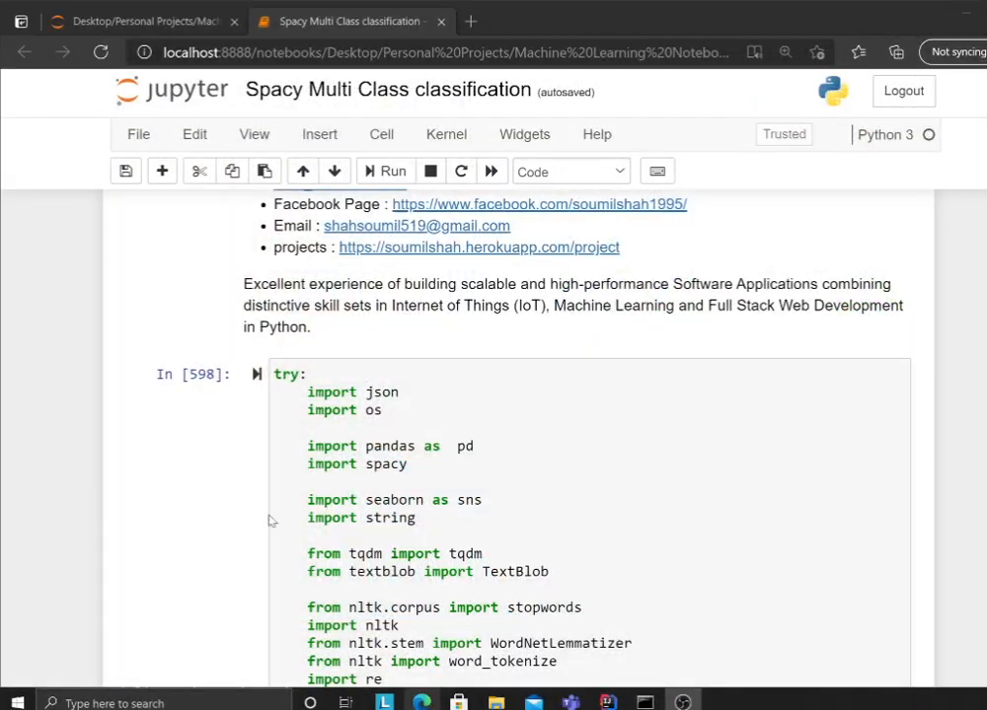
{"action": "scroll", "scroll_direction": "down", "scroll_amount": 3}
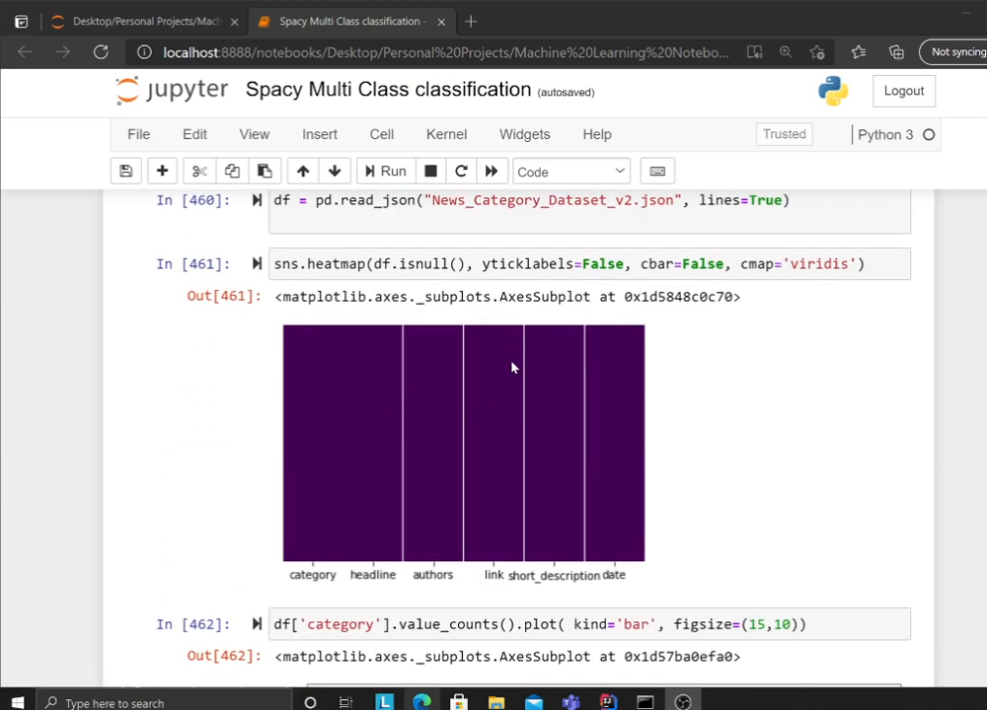
{"action": "scroll", "scroll_direction": "down", "scroll_amount": 3}
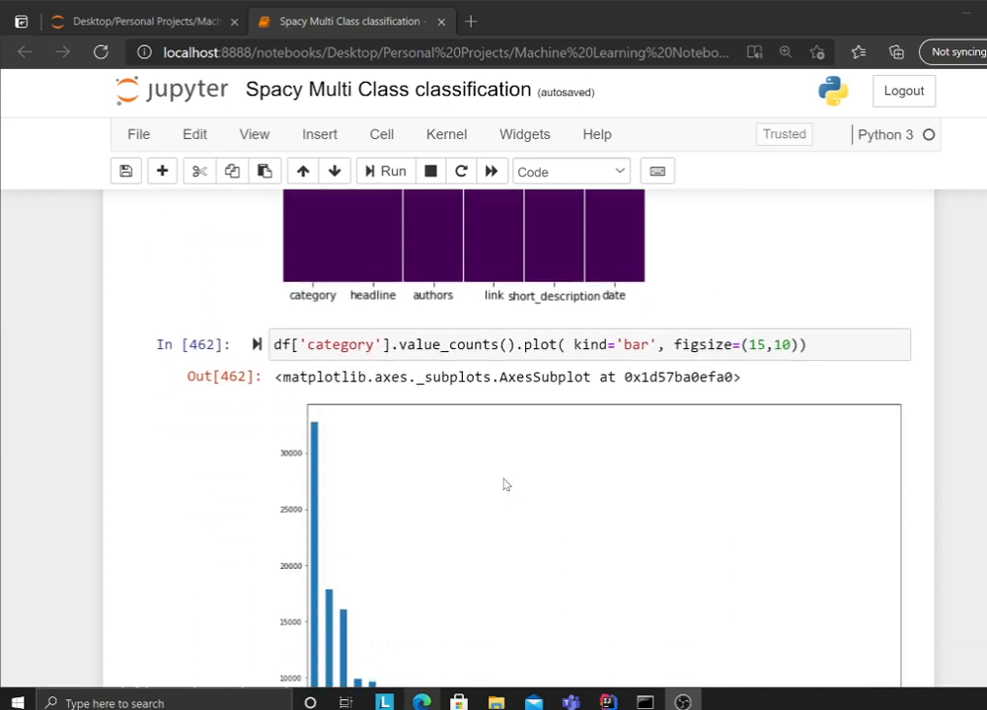
{"action": "scroll", "scroll_direction": "down", "scroll_amount": 3}
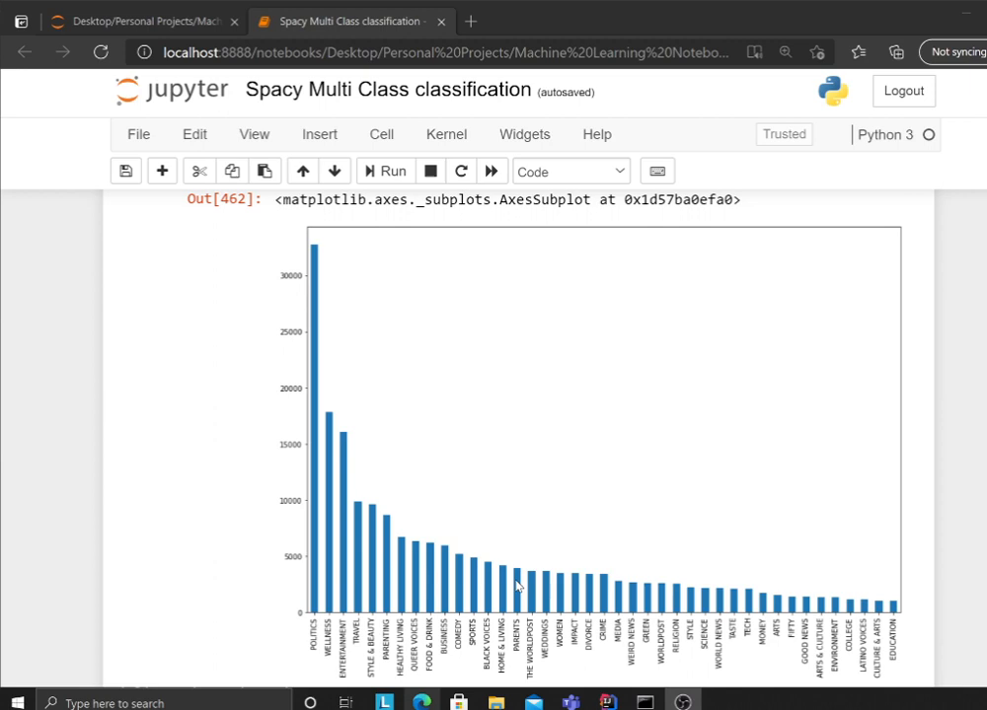
{"action": "scroll", "scroll_direction": "down", "scroll_amount": 3}
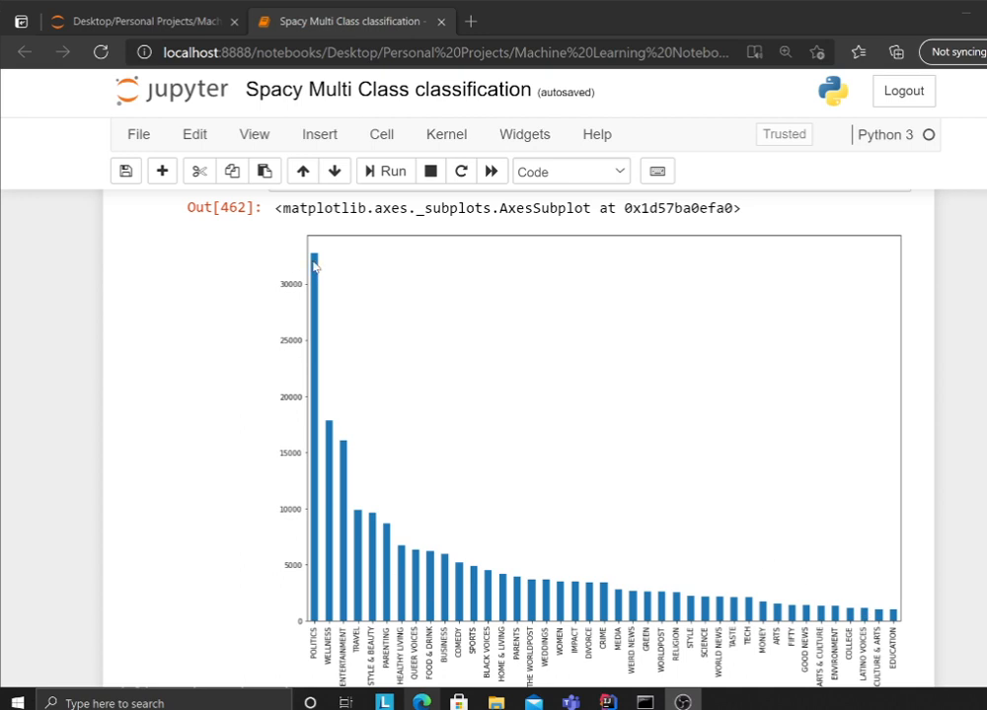
{"action": "mouse_move", "coordinate": [309, 277]}
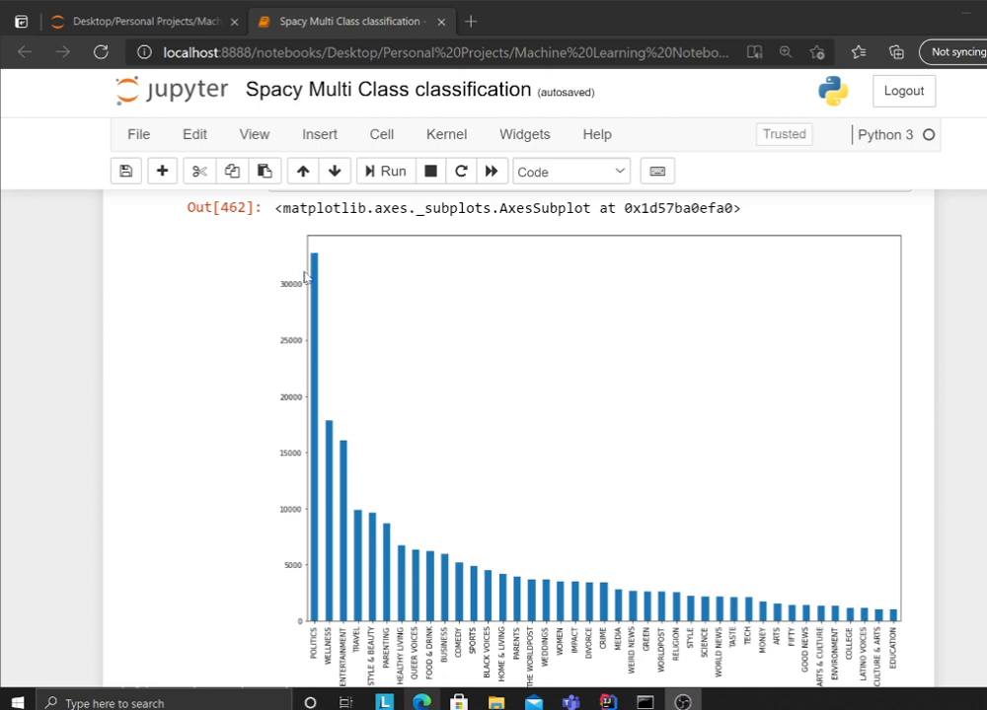
{"action": "mouse_move", "coordinate": [301, 431]}
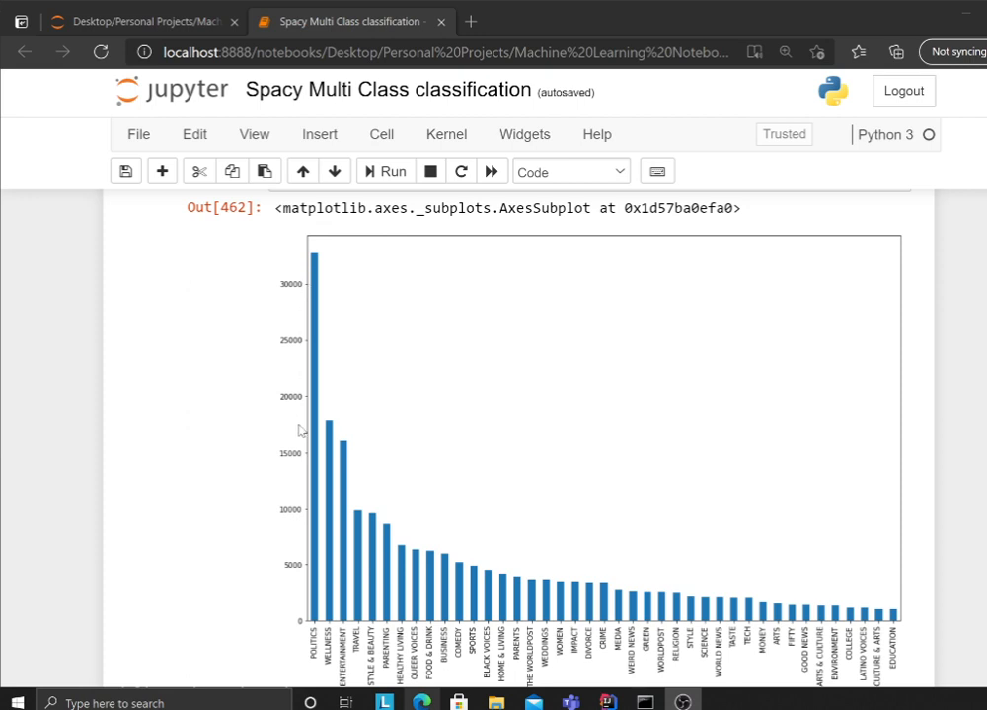
{"action": "mouse_move", "coordinate": [316, 278]}
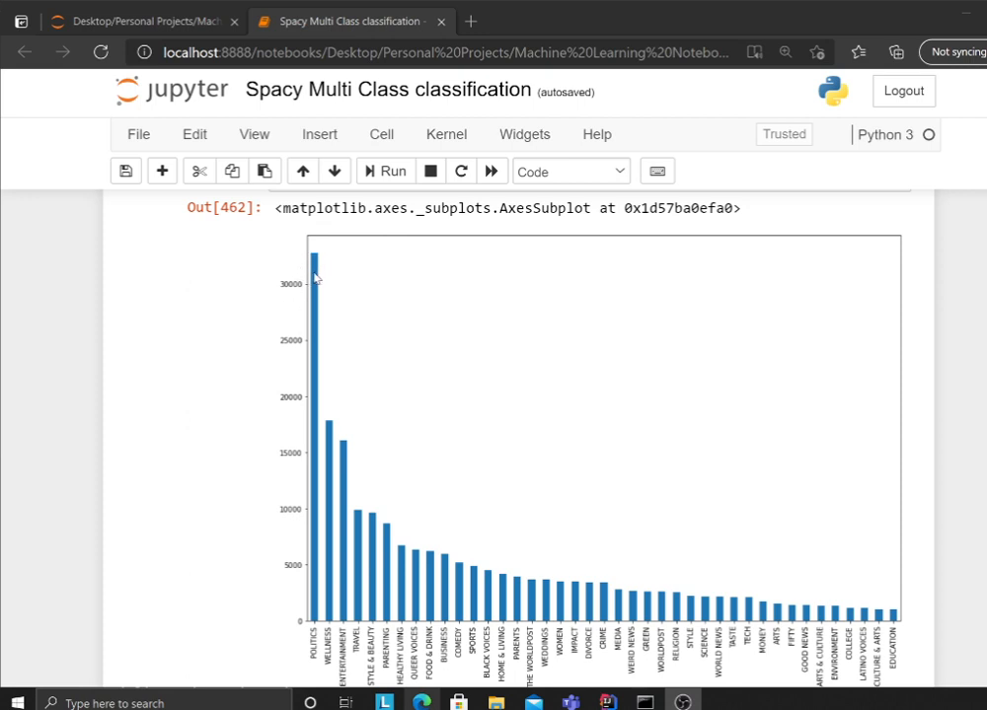
{"action": "scroll", "scroll_direction": "down", "scroll_amount": 3}
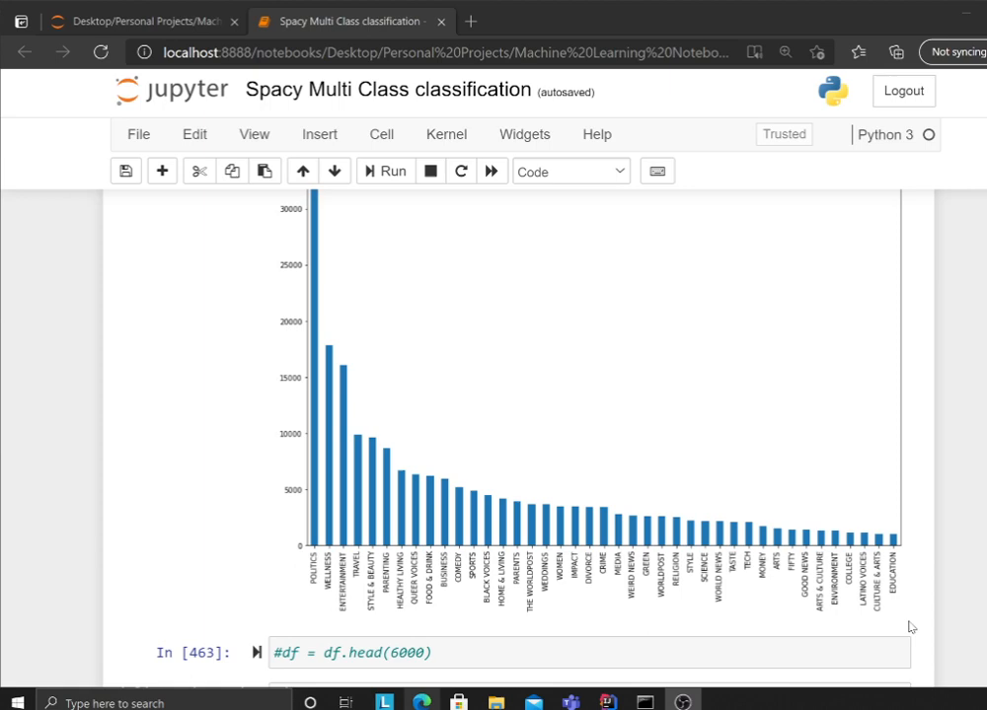
{"action": "mouse_move", "coordinate": [896, 545]}
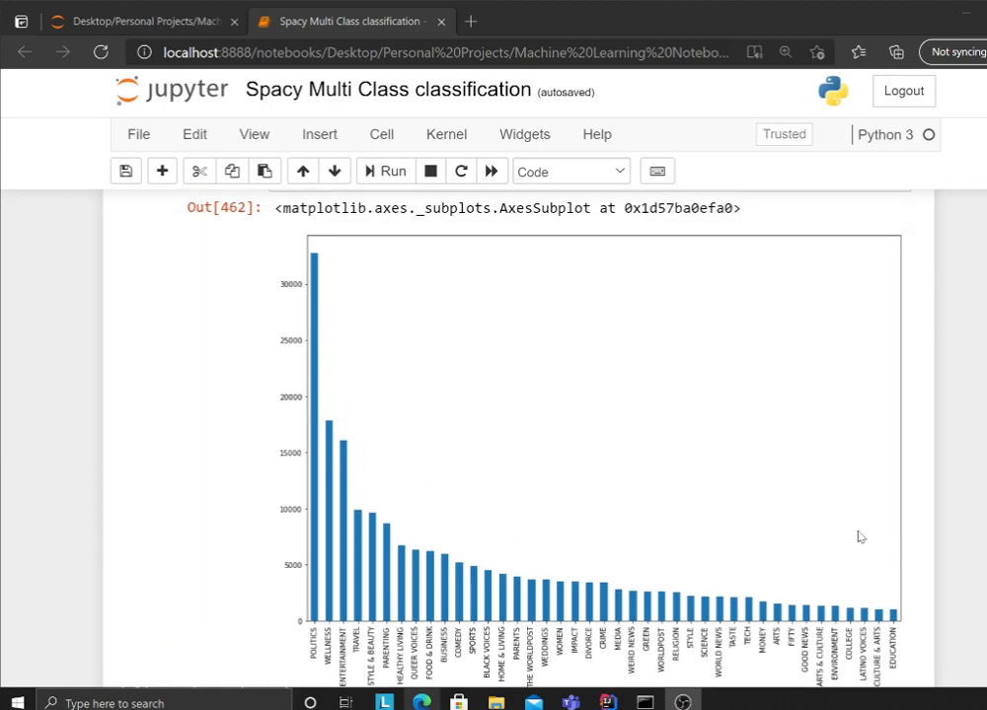
{"action": "scroll", "scroll_direction": "down", "scroll_amount": 3}
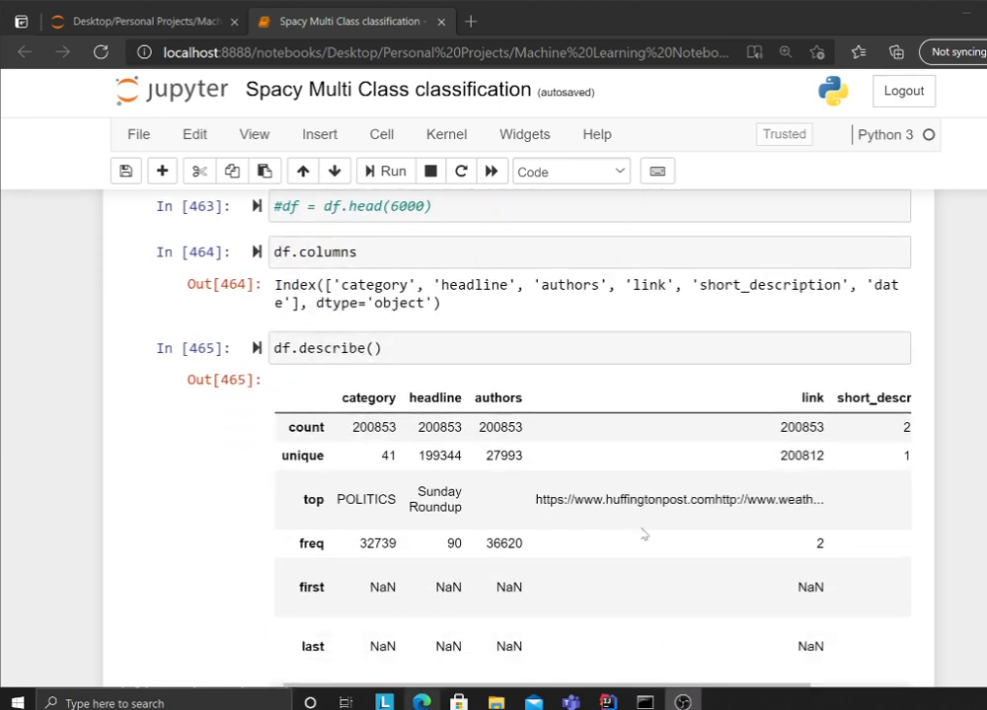
{"action": "scroll", "scroll_direction": "down", "scroll_amount": 3}
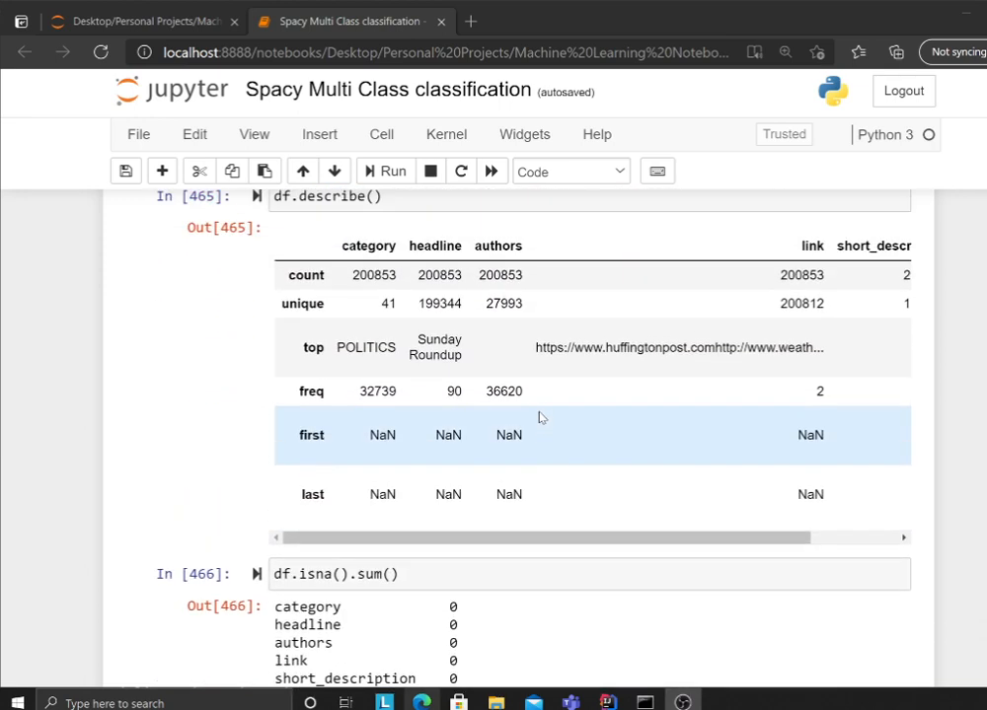
{"action": "scroll", "scroll_direction": "down", "scroll_amount": 3}
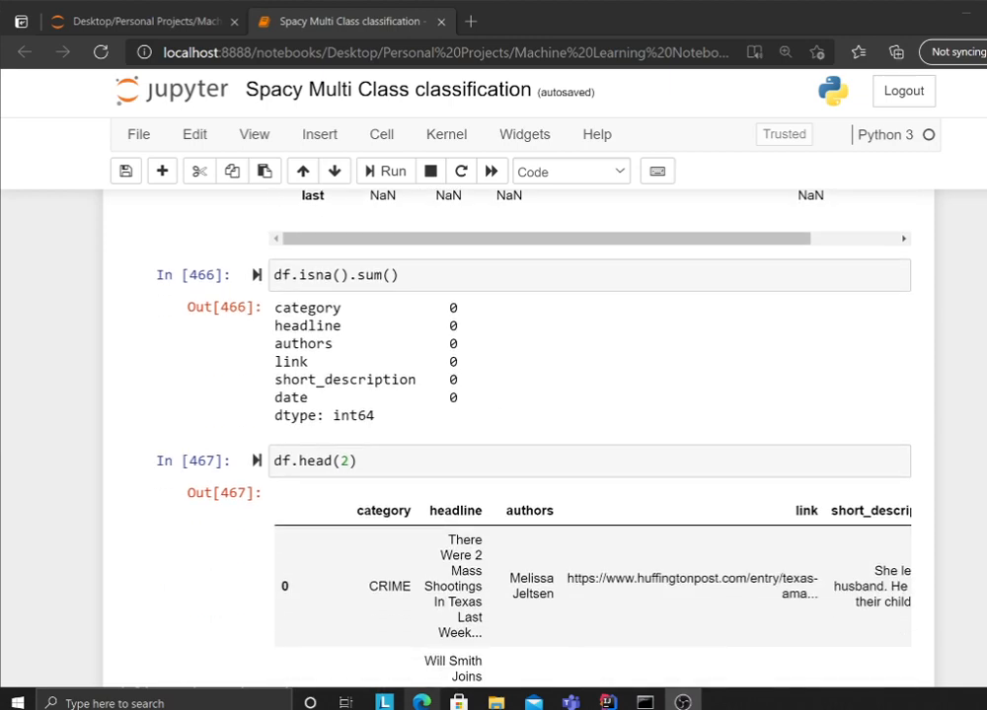
{"action": "scroll", "scroll_direction": "down", "scroll_amount": 3}
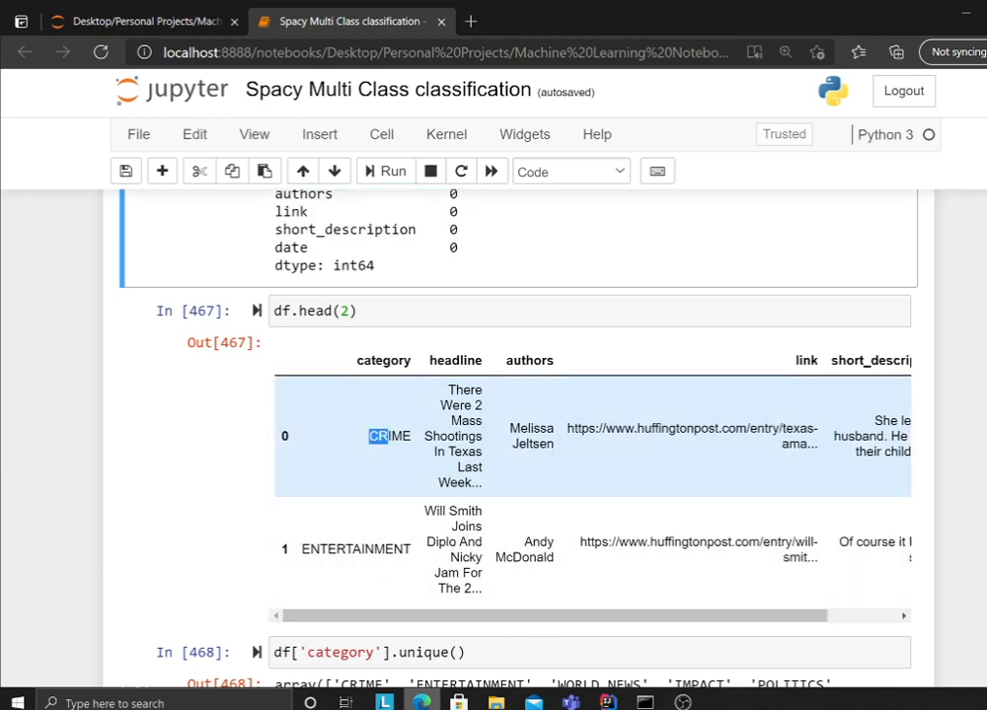
{"action": "scroll", "scroll_direction": "down", "scroll_amount": 3}
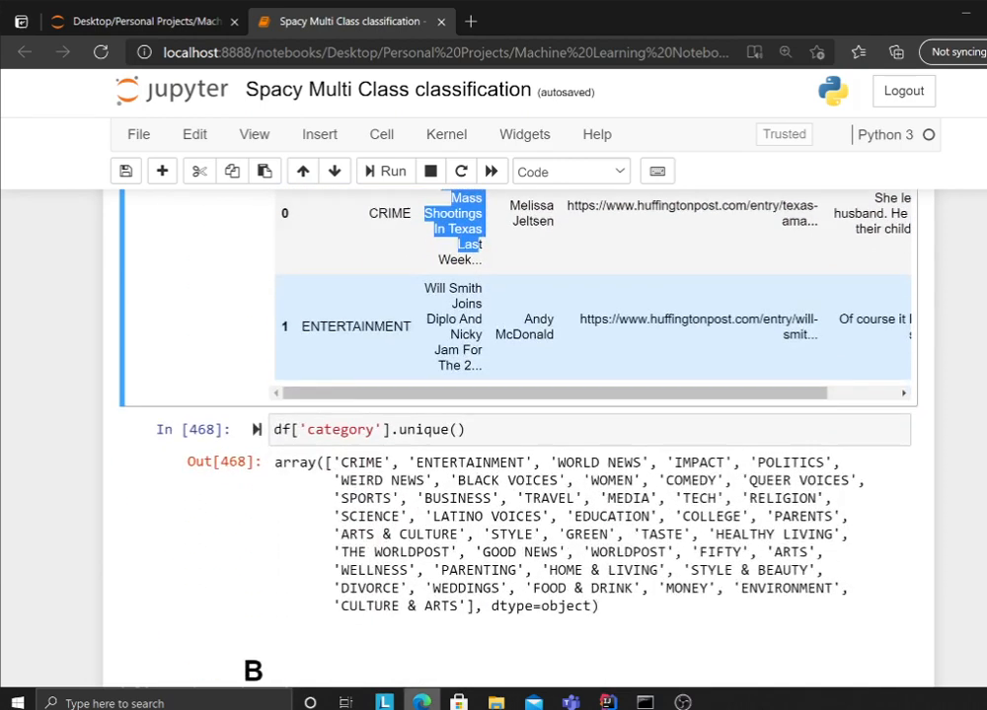
{"action": "scroll", "scroll_direction": "down", "scroll_amount": 3}
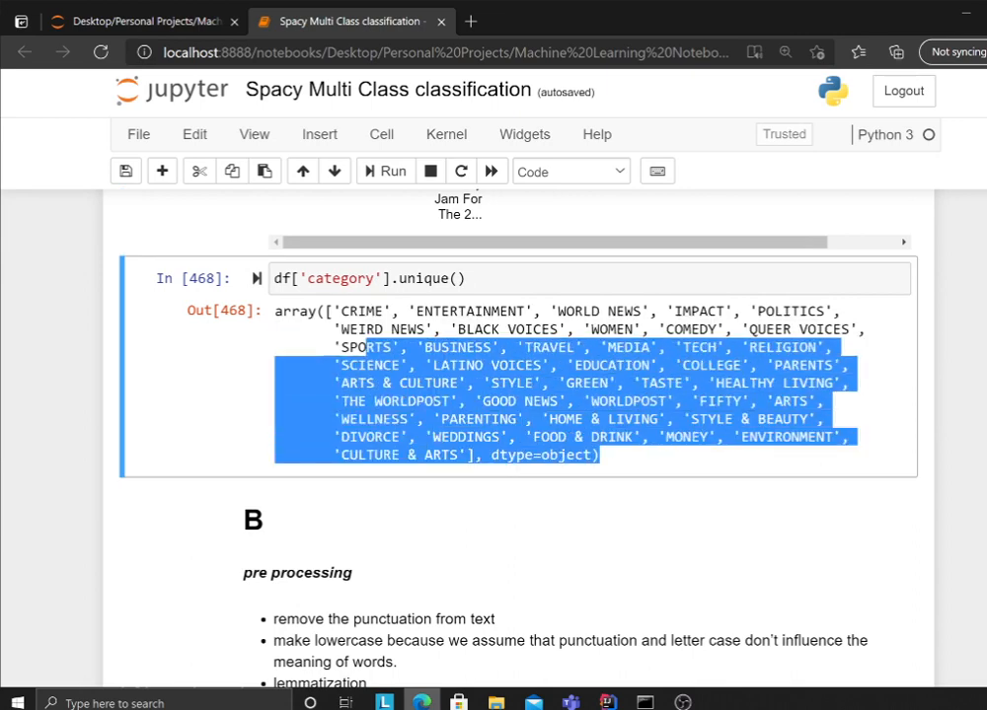
{"action": "scroll", "scroll_direction": "down", "scroll_amount": 3}
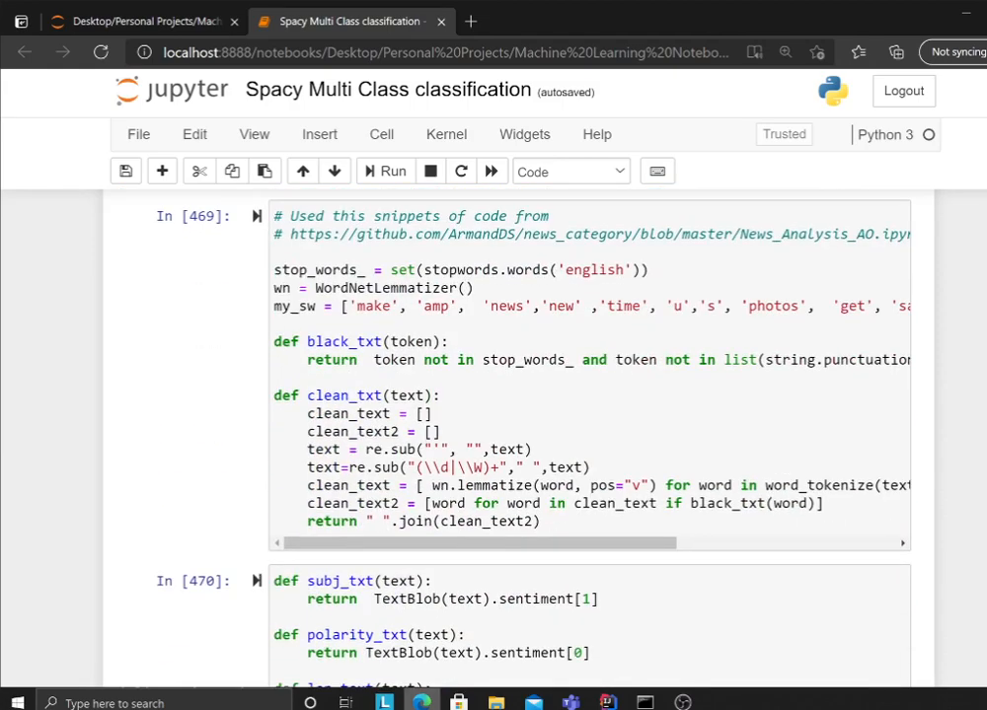
{"action": "scroll", "scroll_direction": "down", "scroll_amount": 3}
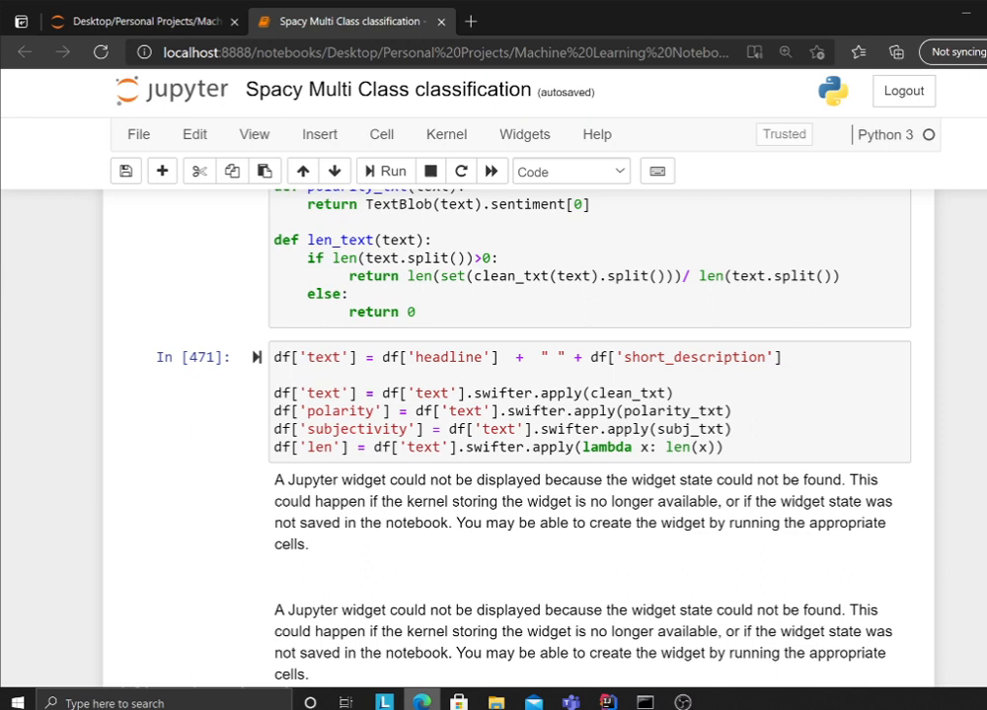
{"action": "mouse_move", "coordinate": [471, 347]}
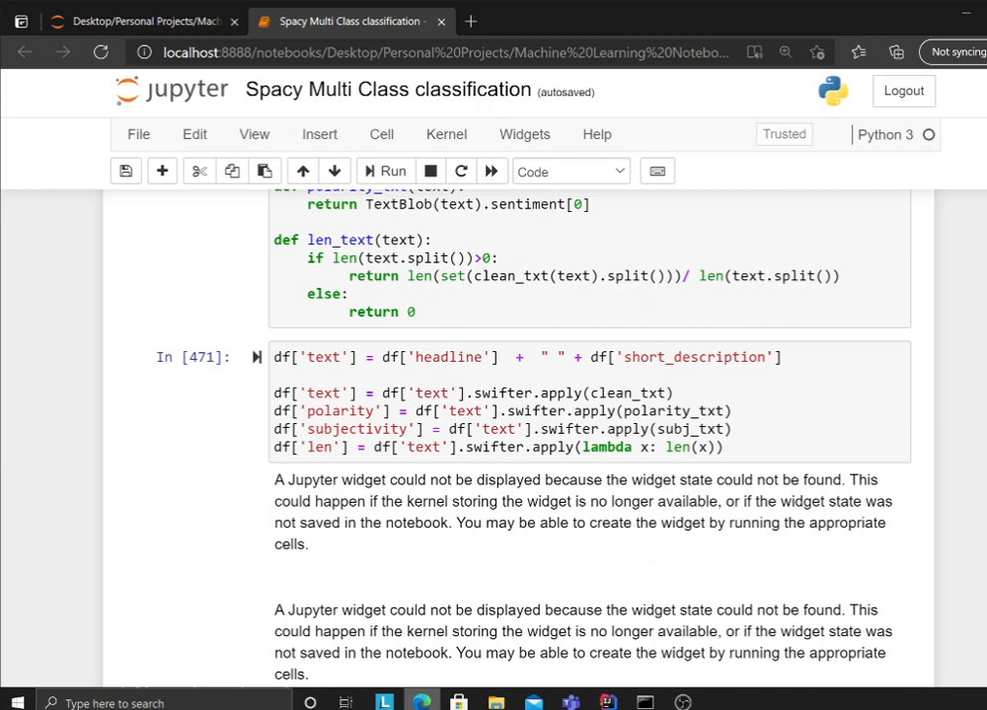
{"action": "scroll", "scroll_direction": "down", "scroll_amount": 3}
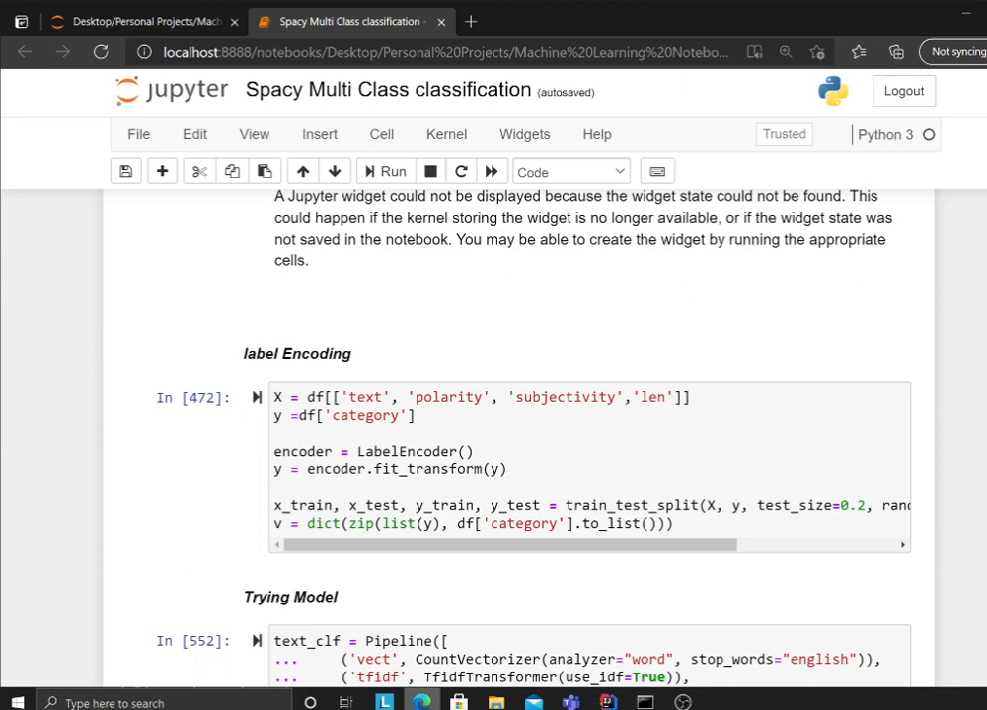
{"action": "scroll", "scroll_direction": "down", "scroll_amount": 3}
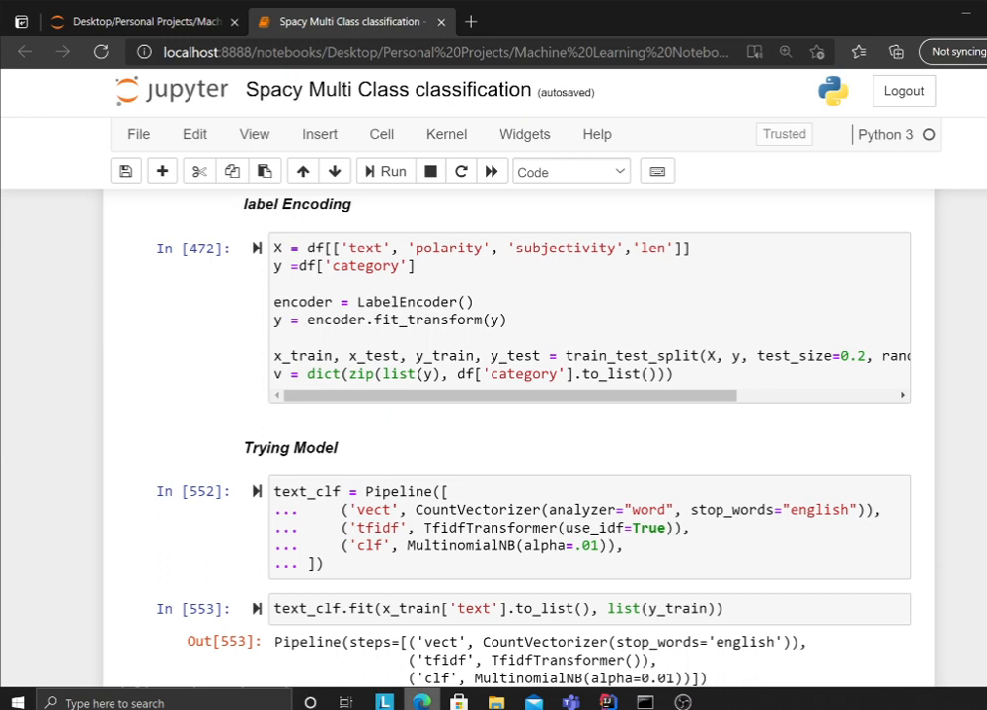
{"action": "scroll", "scroll_direction": "down", "scroll_amount": 3}
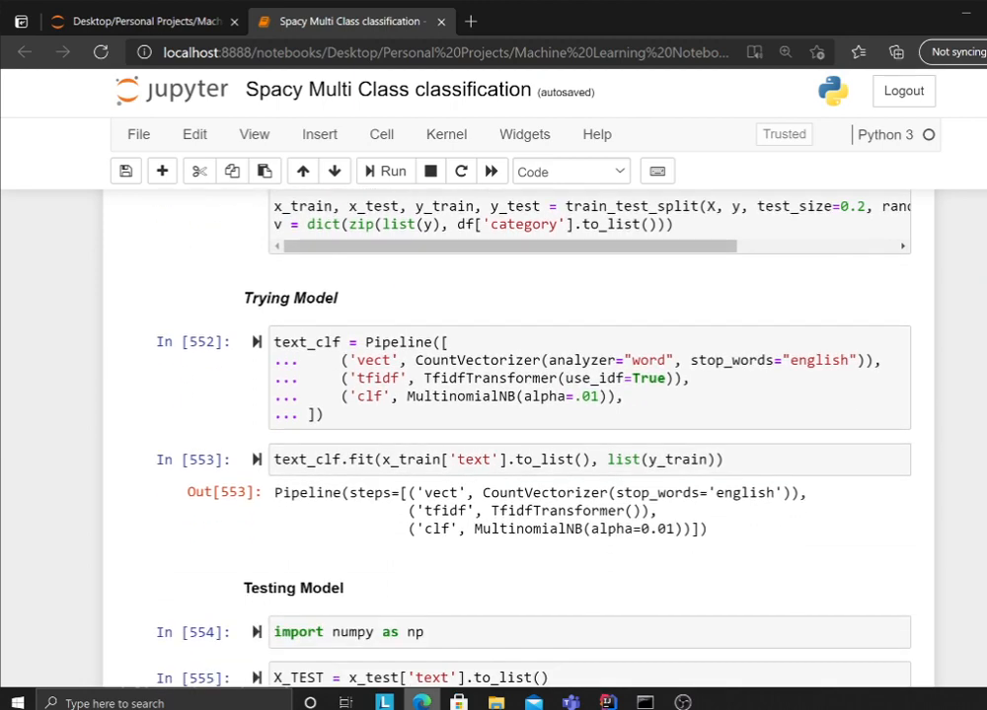
{"action": "mouse_move", "coordinate": [400, 446]}
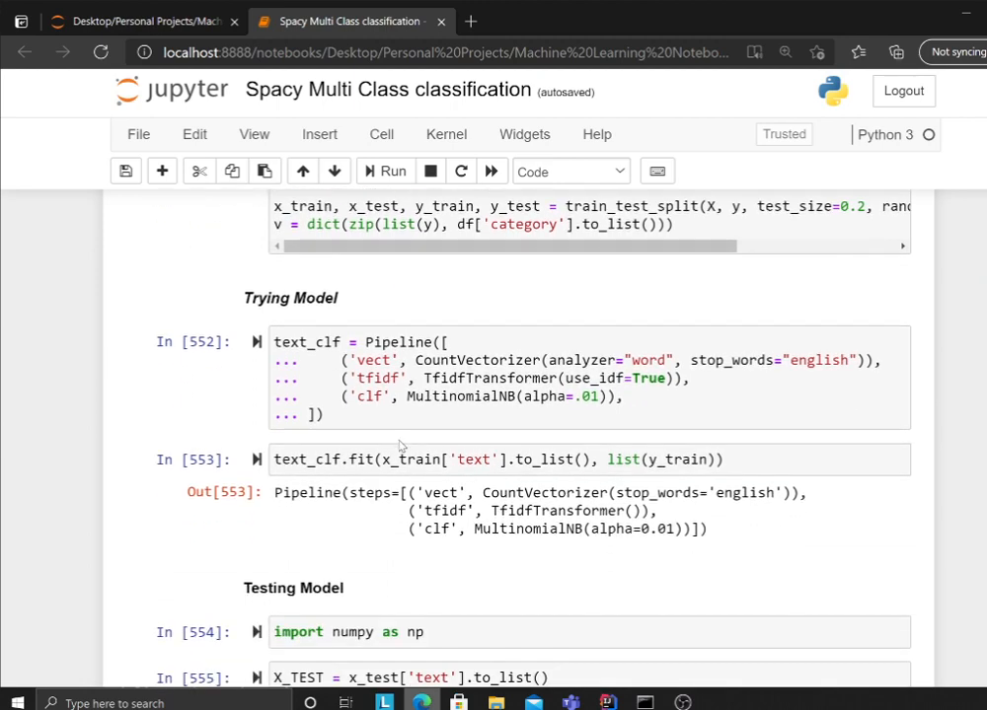
{"action": "scroll", "scroll_direction": "down", "scroll_amount": 3}
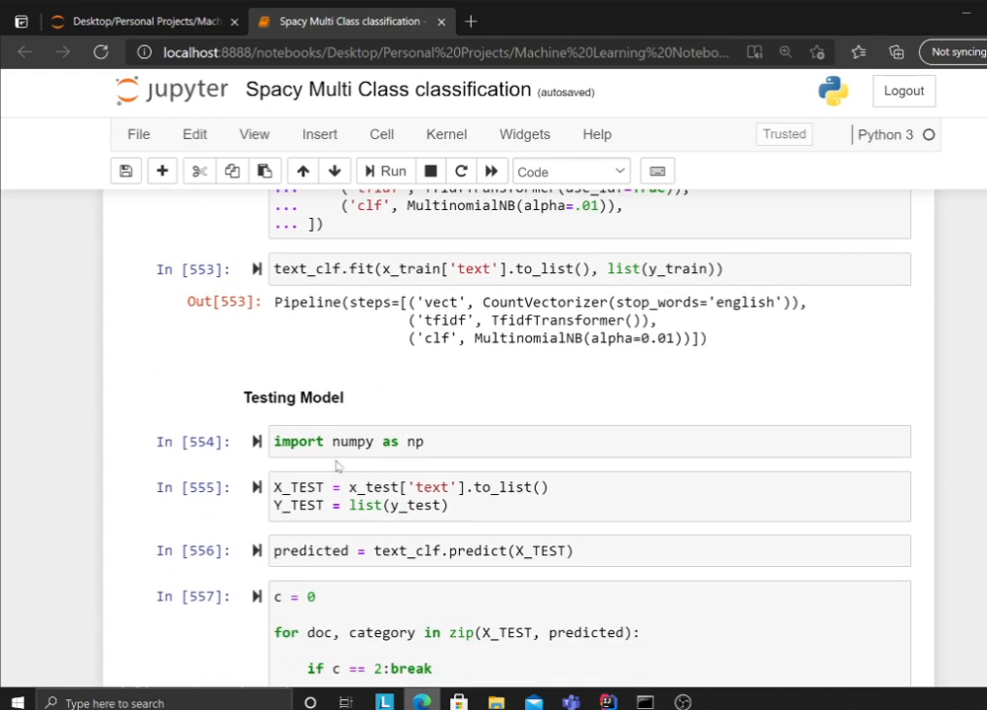
{"action": "scroll", "scroll_direction": "down", "scroll_amount": 3}
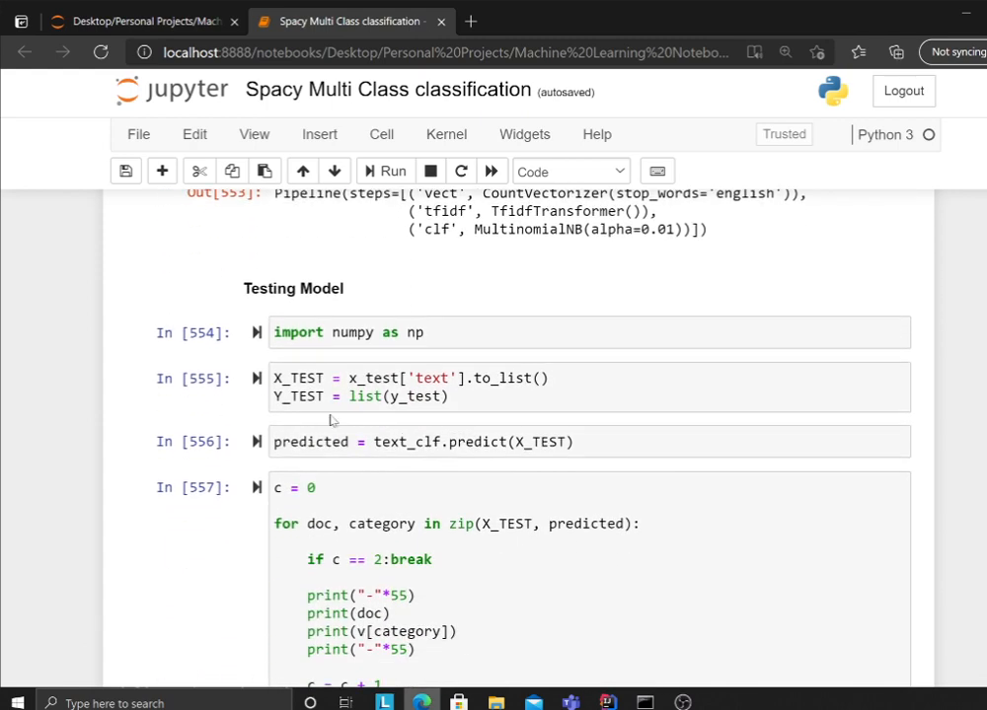
{"action": "scroll", "scroll_direction": "down", "scroll_amount": 3}
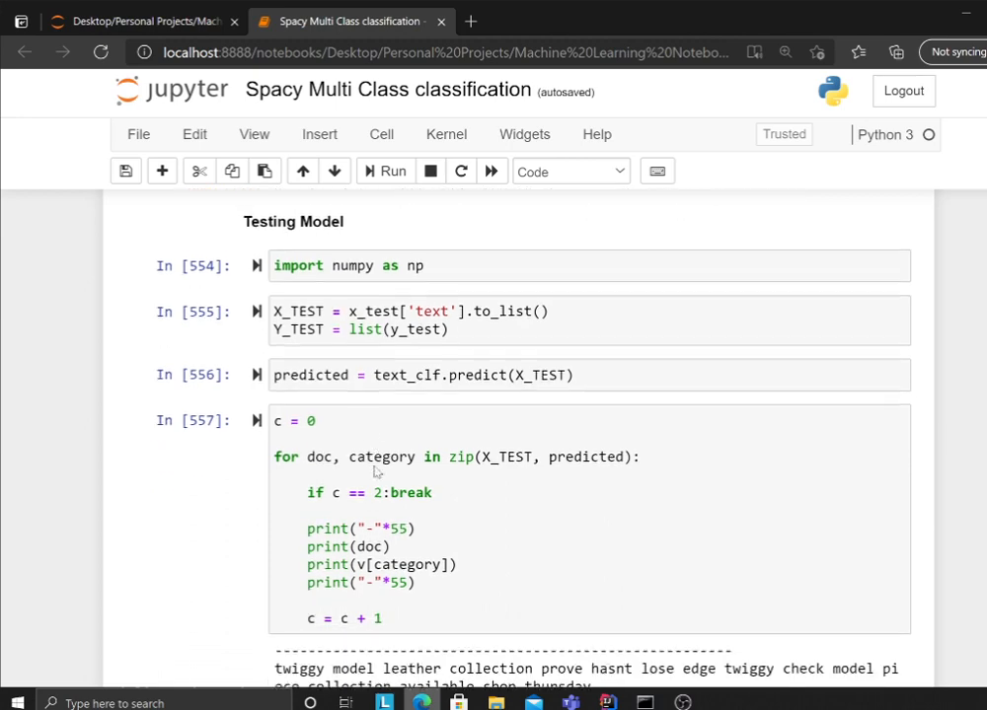
{"action": "scroll", "scroll_direction": "down", "scroll_amount": 3}
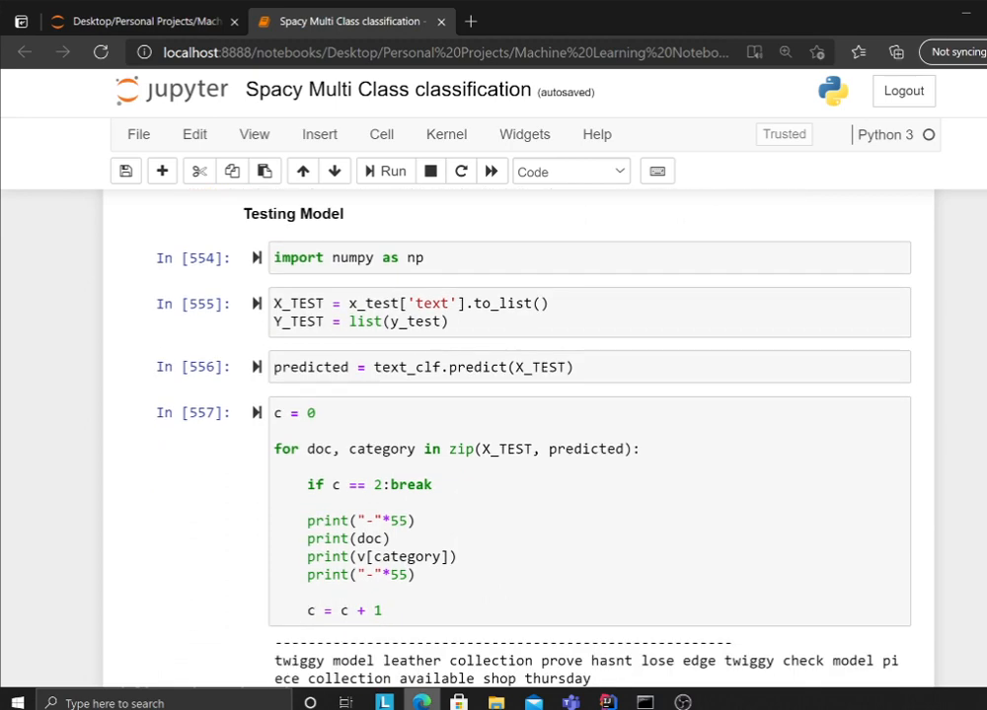
{"action": "scroll", "scroll_direction": "down", "scroll_amount": 3}
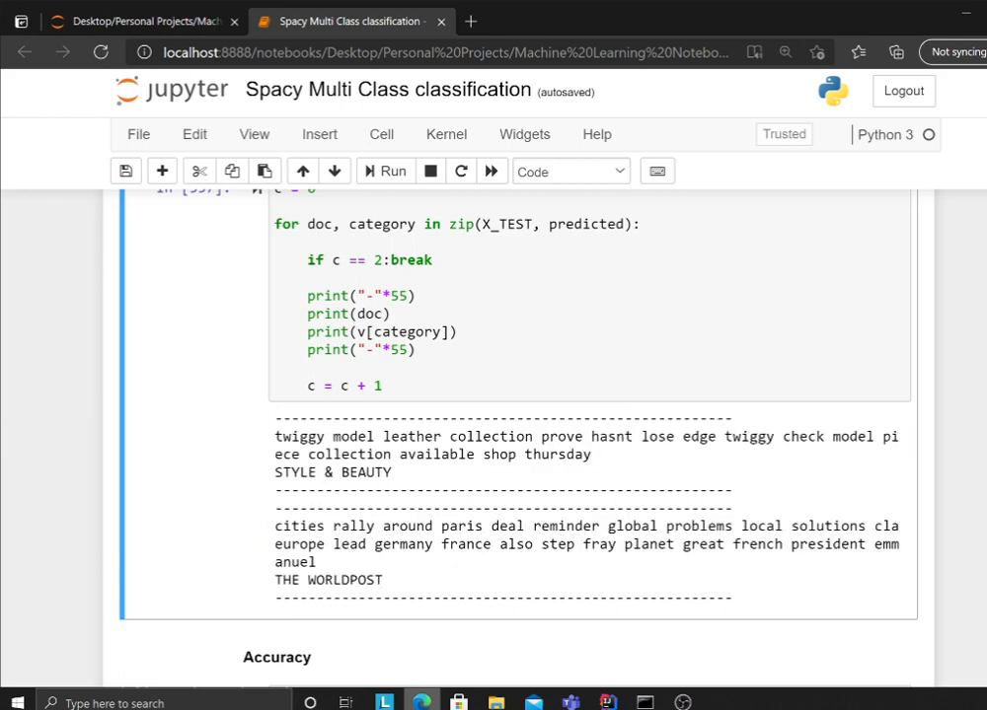
{"action": "scroll", "scroll_direction": "down", "scroll_amount": 3}
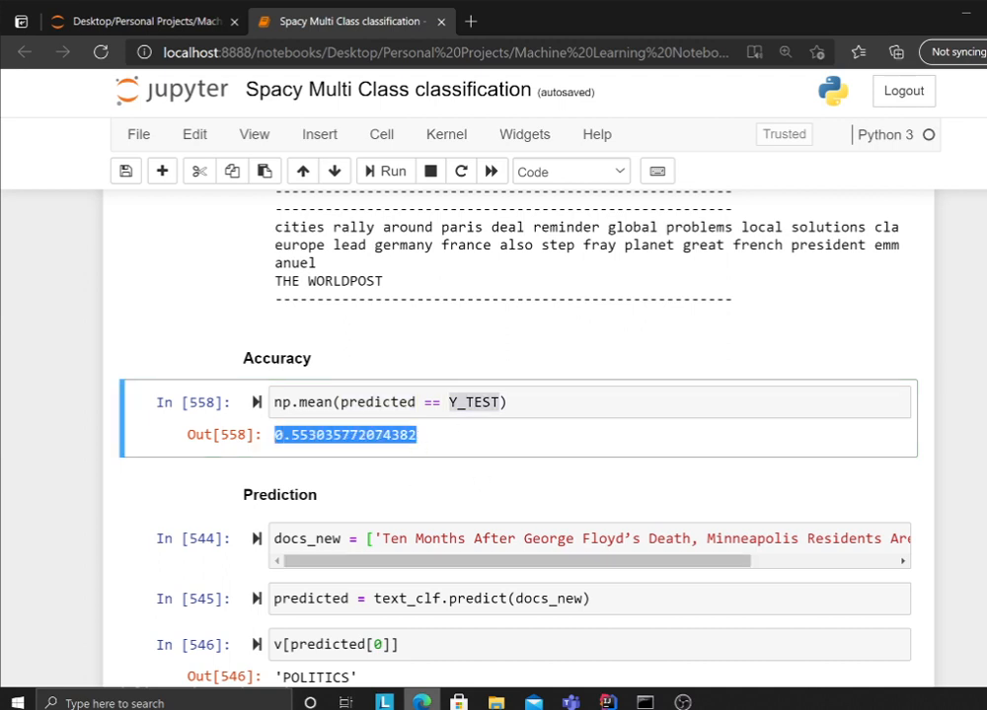
{"action": "scroll", "scroll_direction": "down", "scroll_amount": 3}
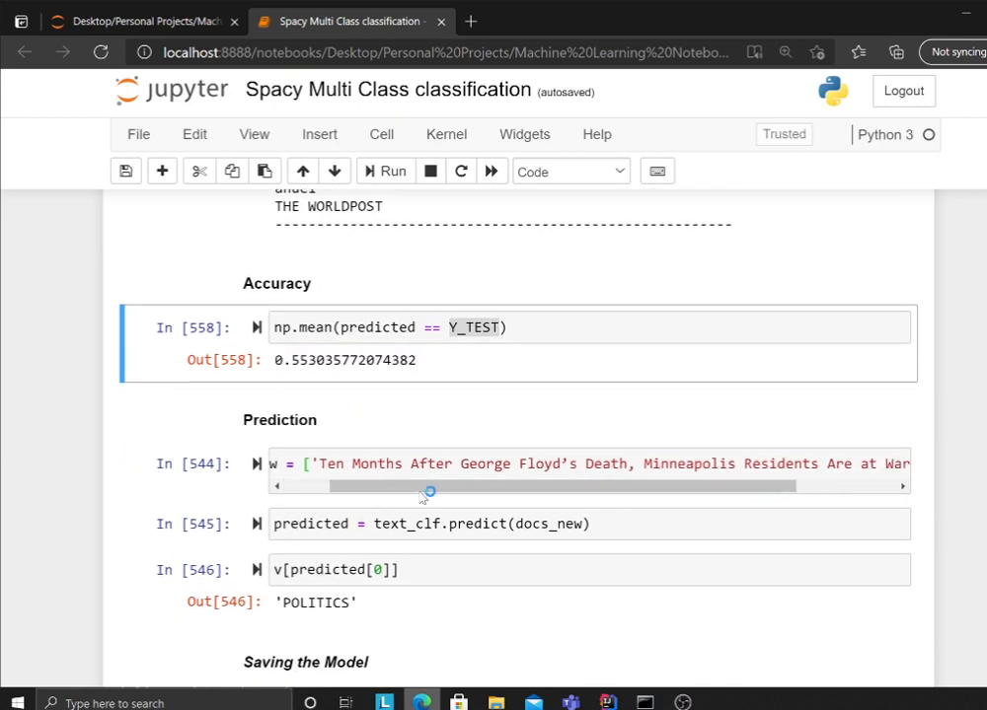
{"action": "left_click", "coordinate": [589, 471]}
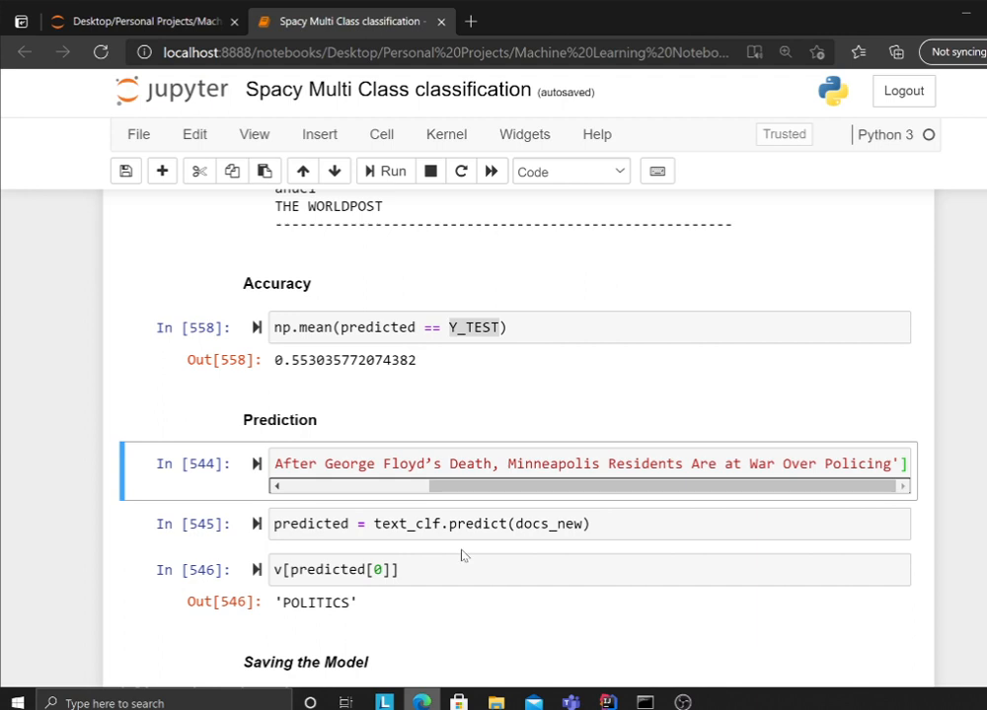
{"action": "mouse_move", "coordinate": [323, 597]}
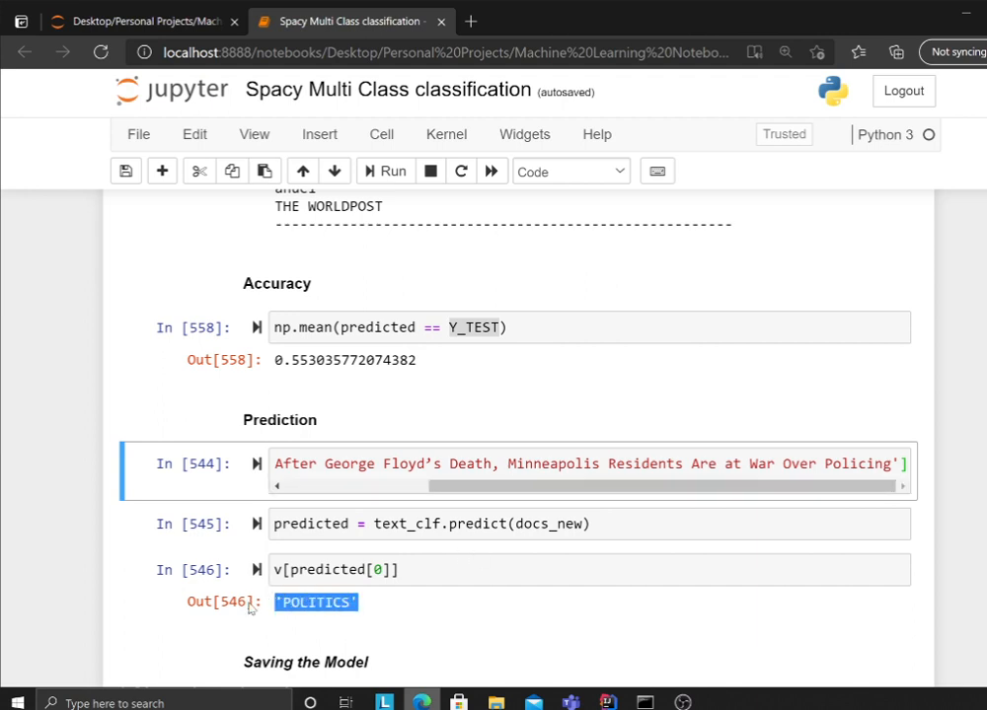
{"action": "scroll", "scroll_direction": "down", "scroll_amount": 3}
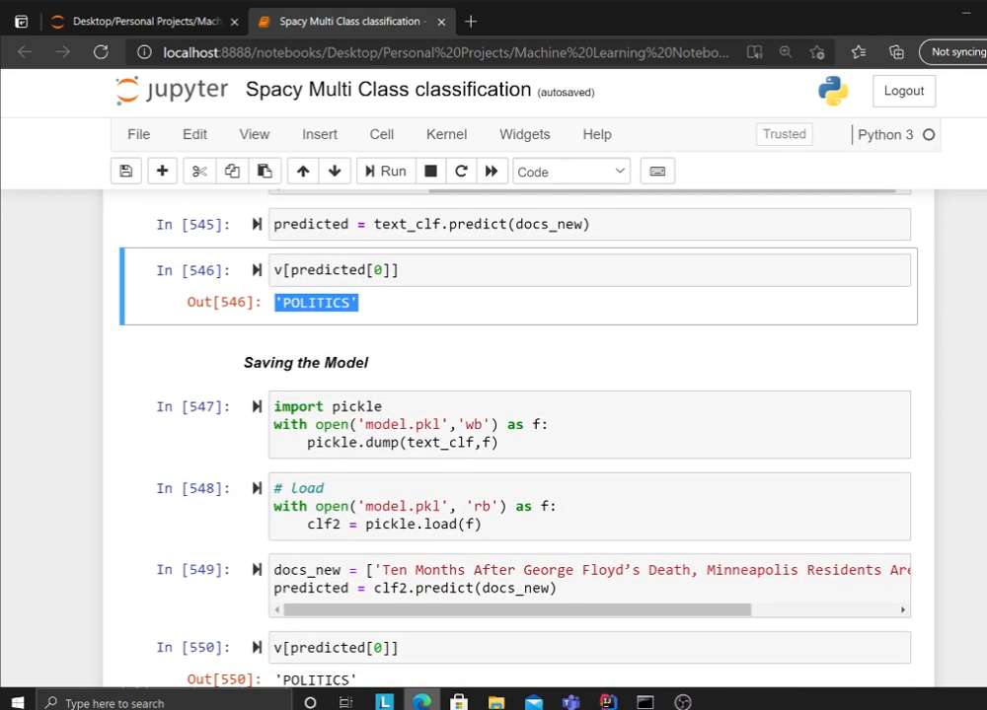
{"action": "scroll", "scroll_direction": "down", "scroll_amount": 3}
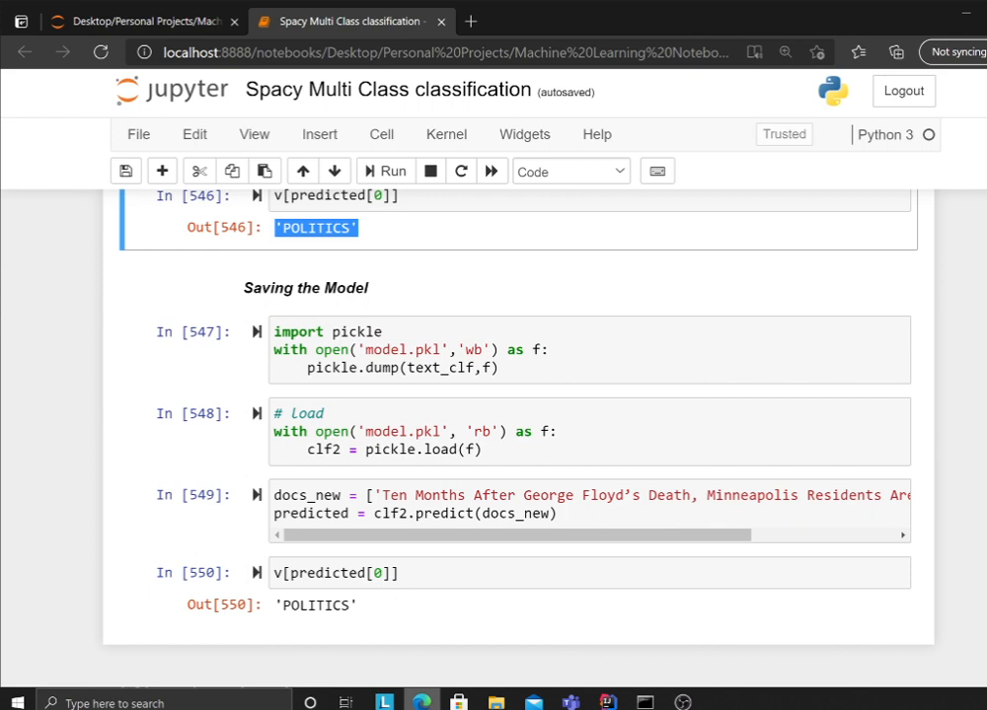
{"action": "left_click", "coordinate": [404, 473]}
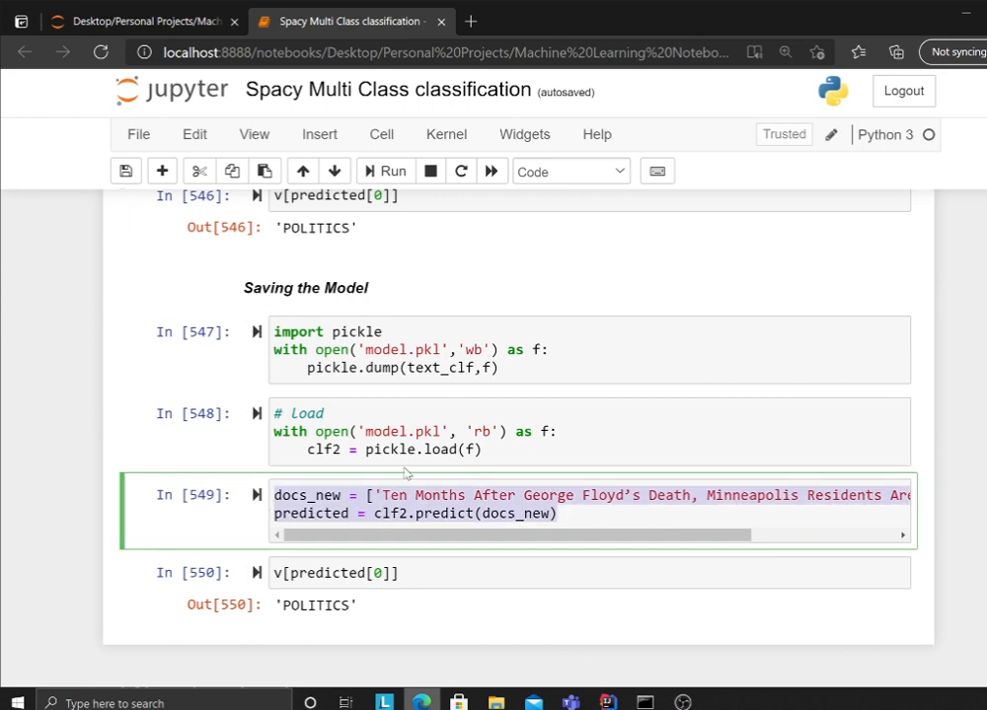